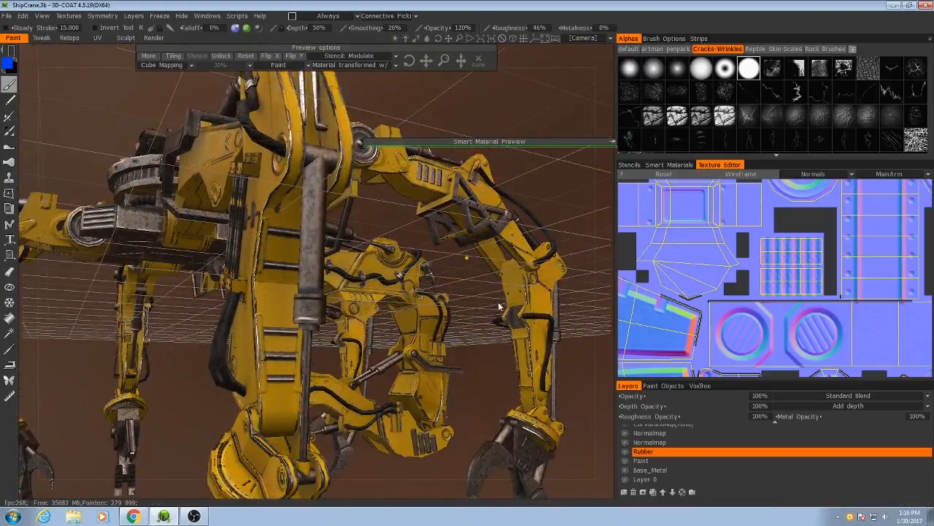
Add a new smart material slot and enter the name Hard_Paint
{"action": "left_click", "coordinate": [670, 165]}
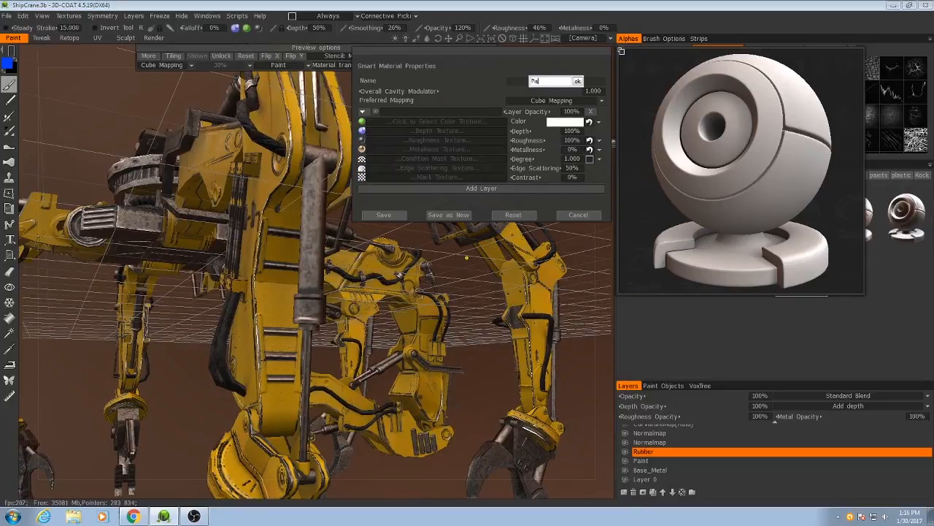
{"action": "type", "text": "Piston_"}
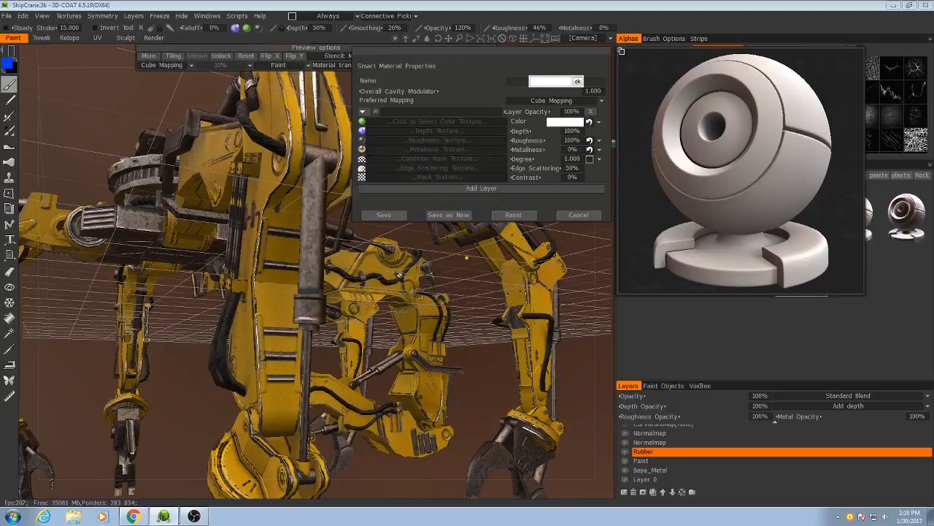
{"action": "type", "text": "Hard_Pl"}
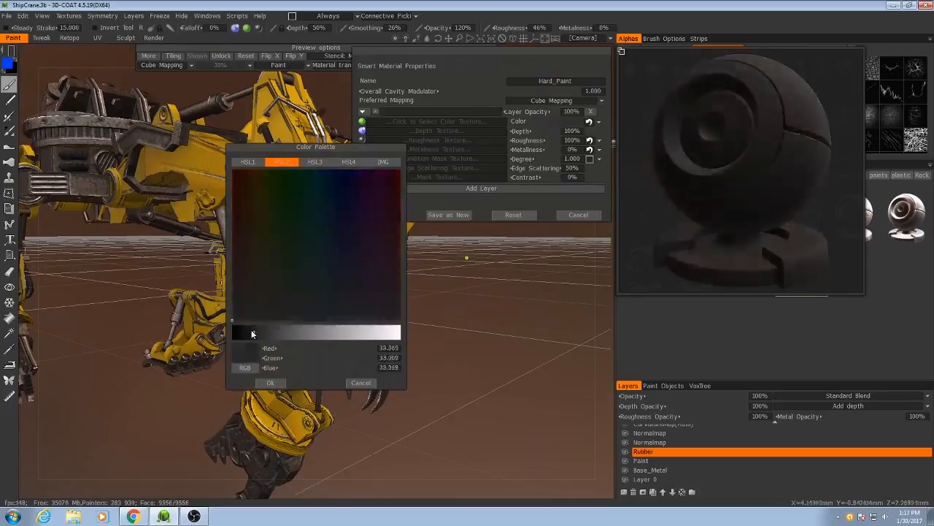
Confirm a near-black dark grey as Hard_Paint's base colour
{"action": "left_click", "coordinate": [252, 332]}
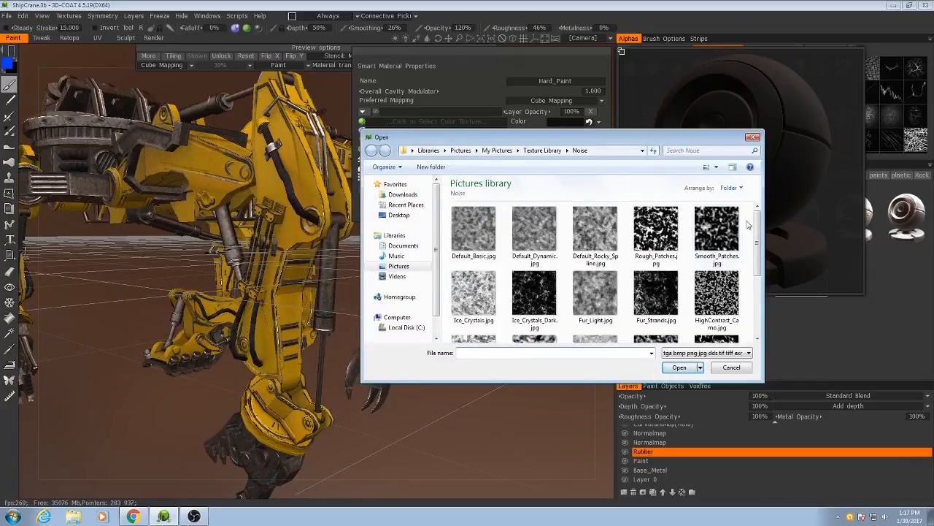
Browse the Texture Library folders for a dirt jpg for the roughness slot
{"action": "scroll", "scroll_direction": "down", "scroll_amount": 3}
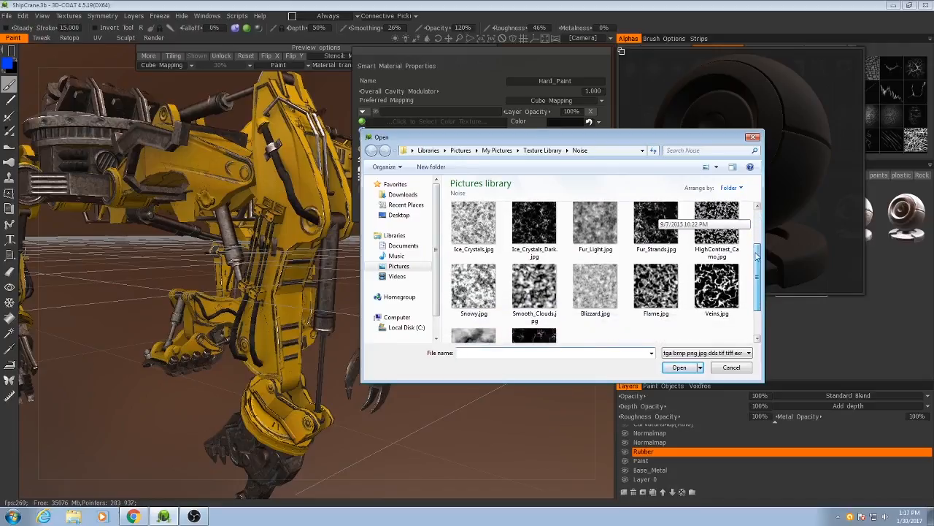
{"action": "scroll", "scroll_direction": "down", "scroll_amount": 3}
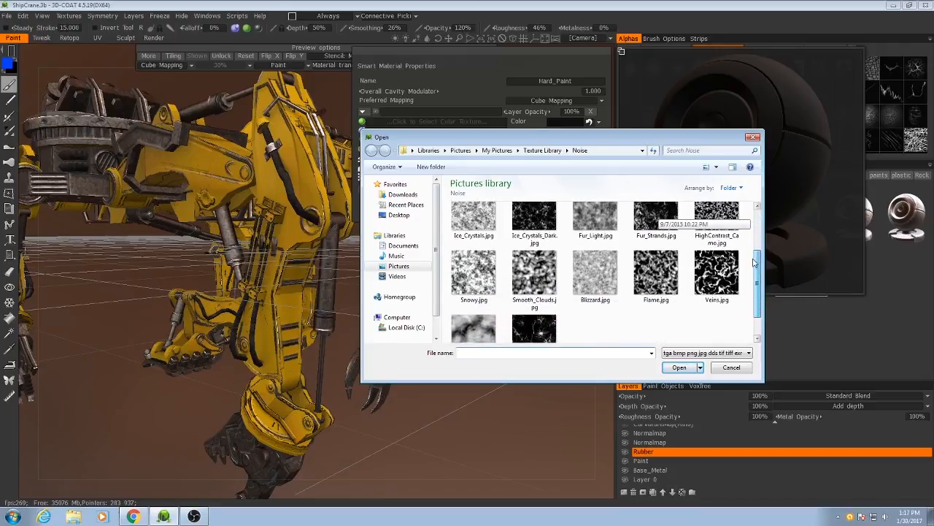
{"action": "left_click", "coordinate": [372, 151]}
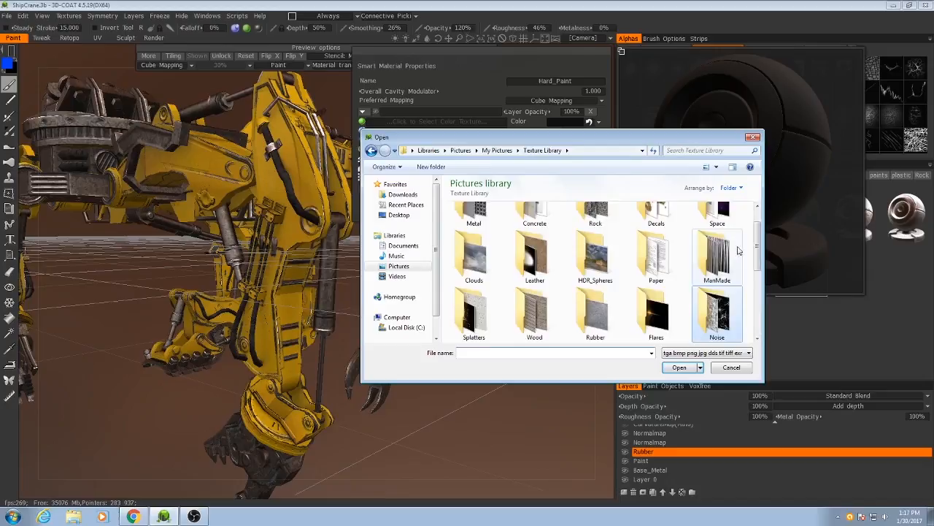
{"action": "scroll", "scroll_direction": "down", "scroll_amount": 3}
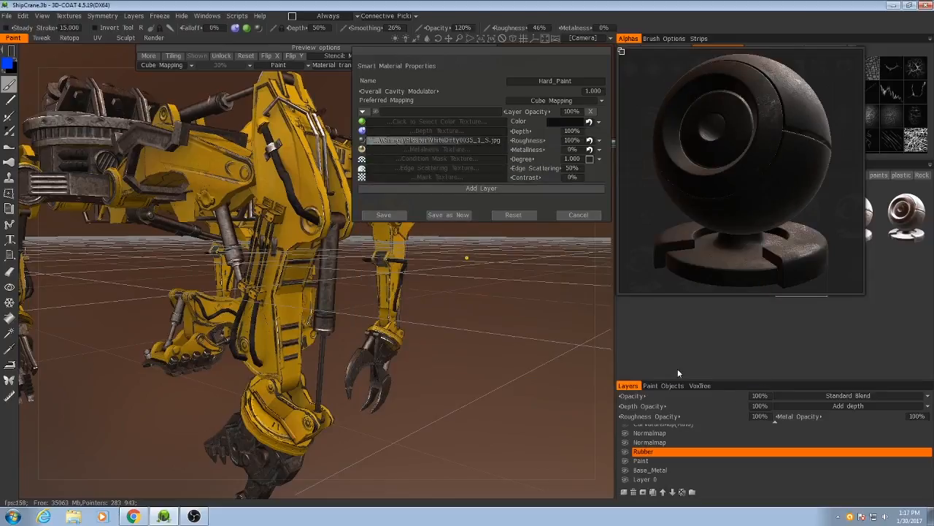
{"action": "mouse_move", "coordinate": [730, 171]}
{"action": "type", "text": "Dirt"}
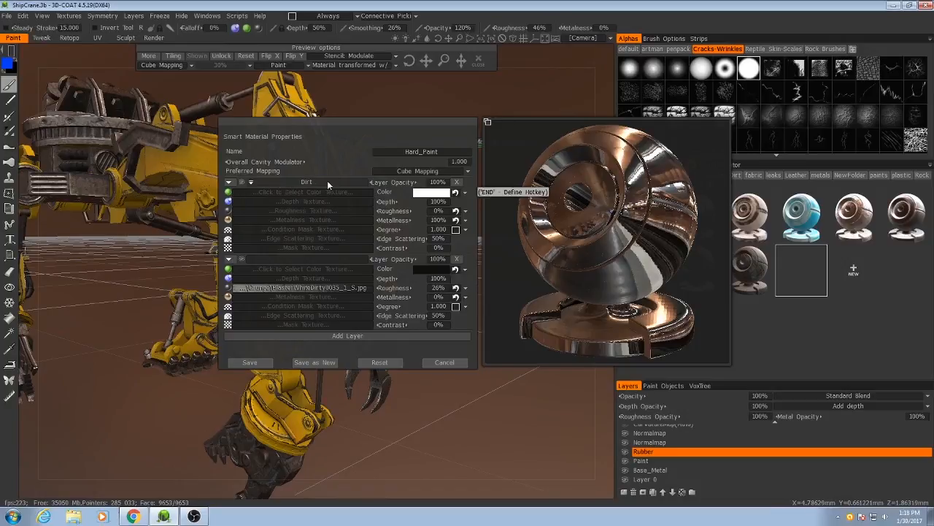
Make the dirt layer gather more in shadowed areas with a muted brown colour
{"action": "left_click", "coordinate": [463, 229]}
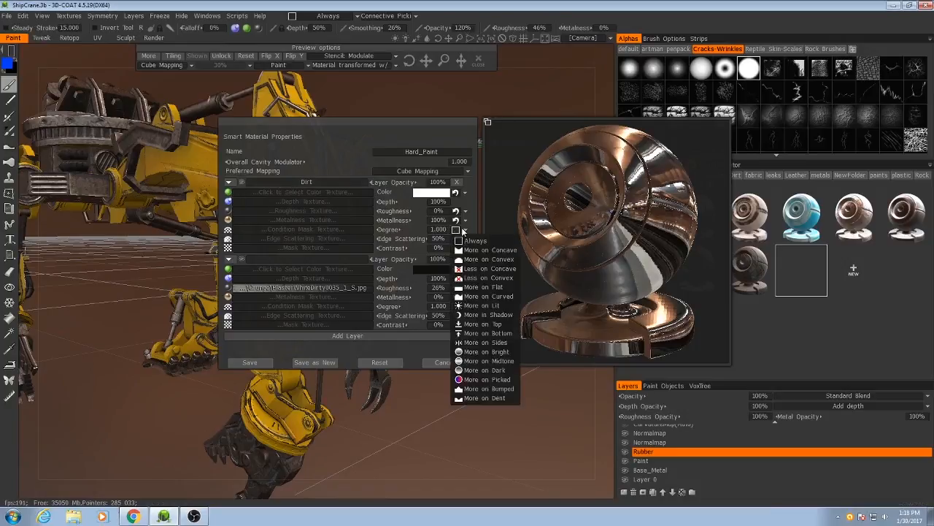
{"action": "mouse_move", "coordinate": [486, 315]}
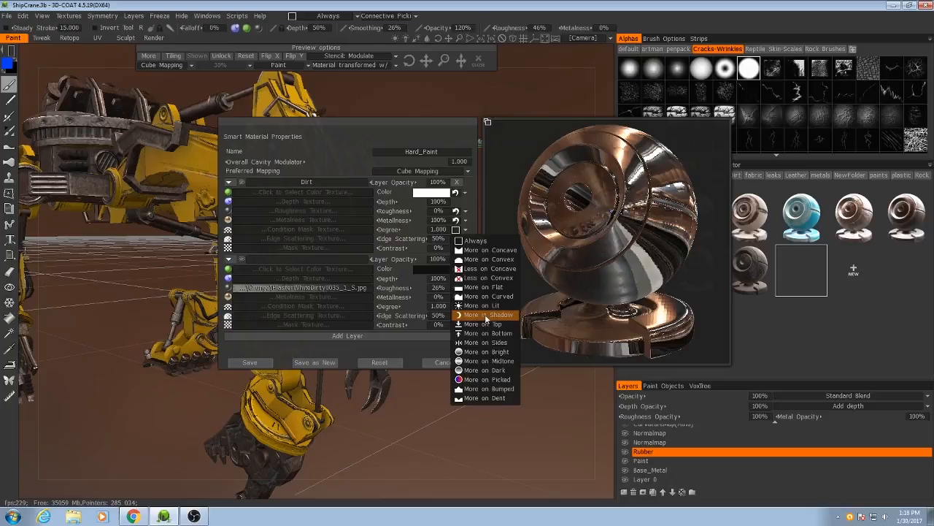
{"action": "left_click", "coordinate": [501, 315]}
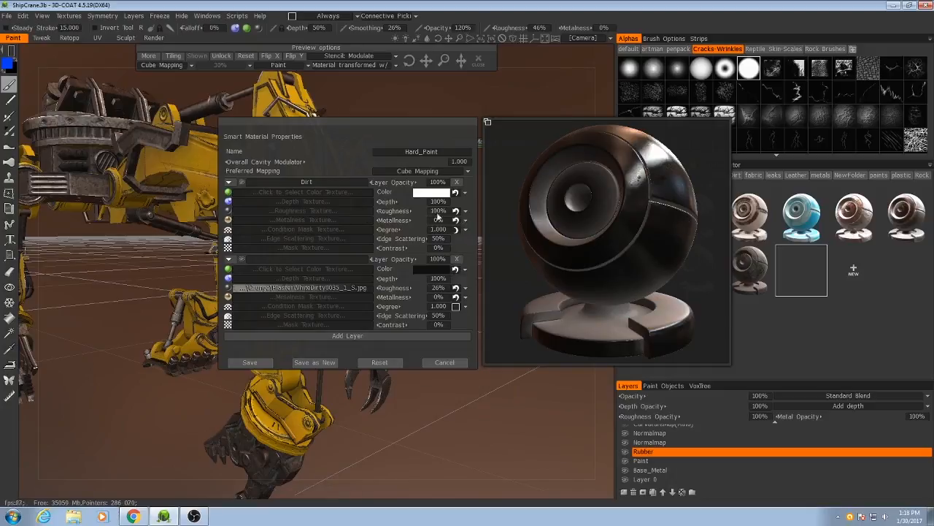
{"action": "left_click", "coordinate": [429, 191]}
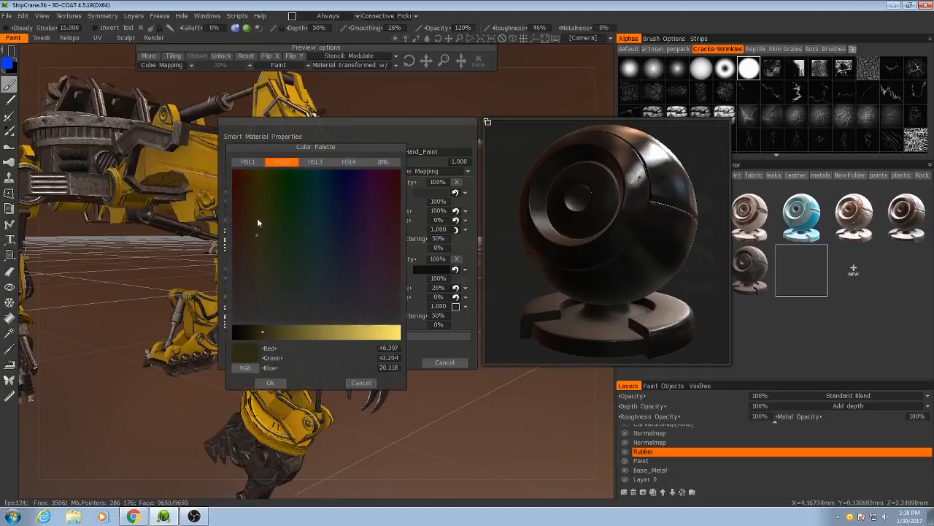
{"action": "left_click", "coordinate": [255, 201]}
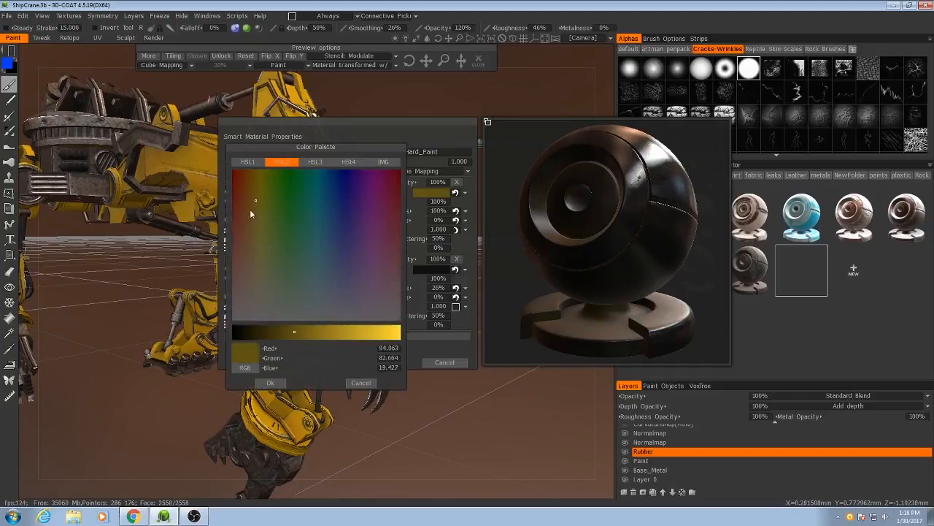
{"action": "left_click", "coordinate": [244, 241]}
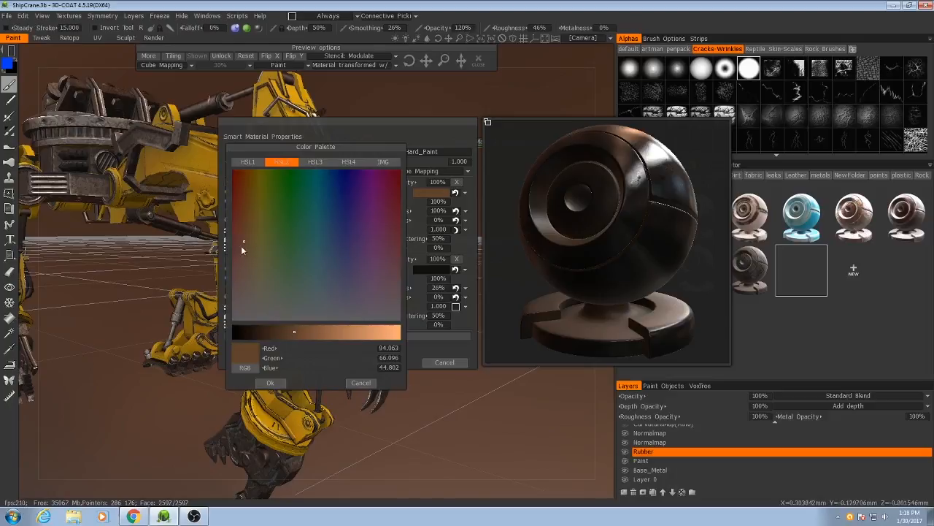
{"action": "left_click", "coordinate": [246, 255]}
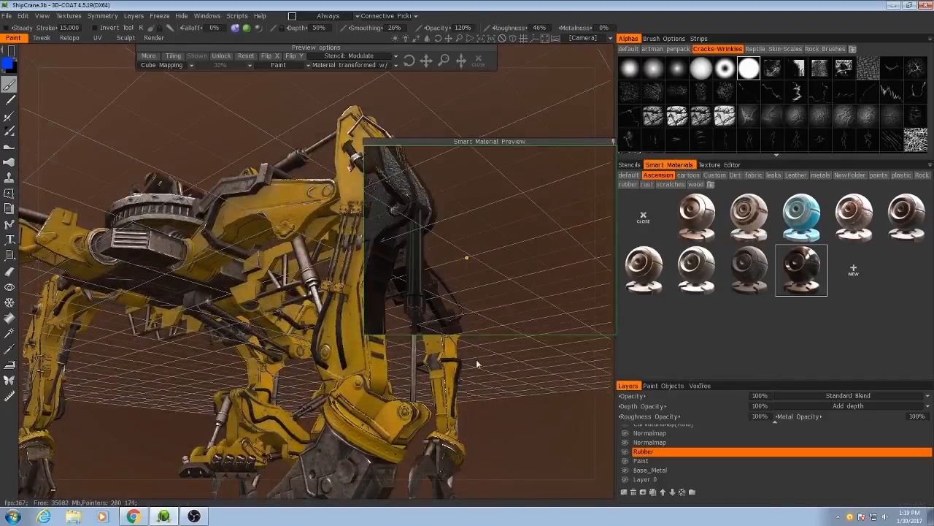
Close the Smart Materials panel
{"action": "left_click", "coordinate": [719, 165]}
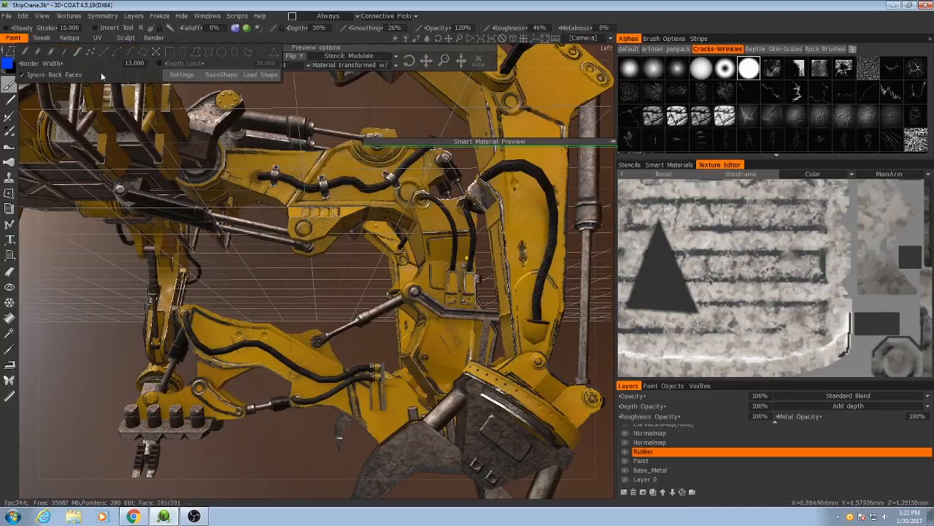
Switch from the freeze selection tool back to the standard painting brush
{"action": "left_click", "coordinate": [132, 63]}
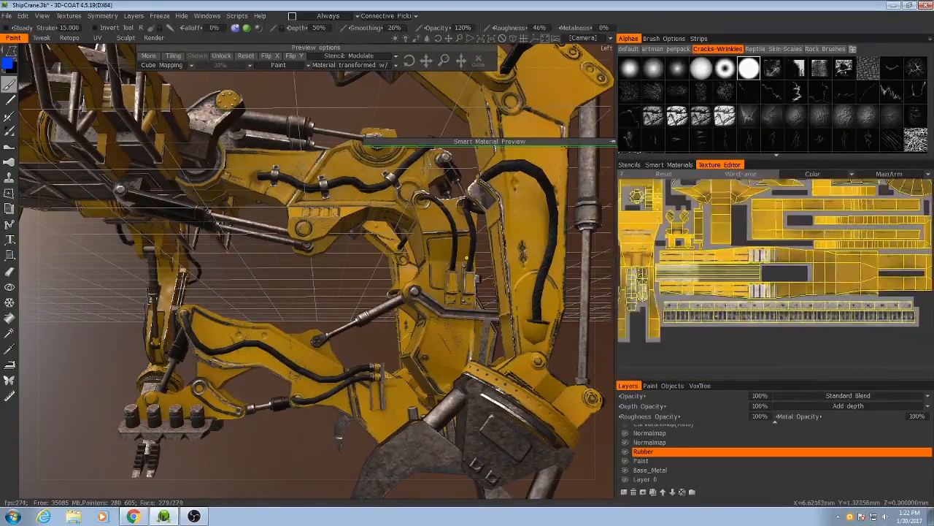
{"action": "left_click", "coordinate": [741, 174]}
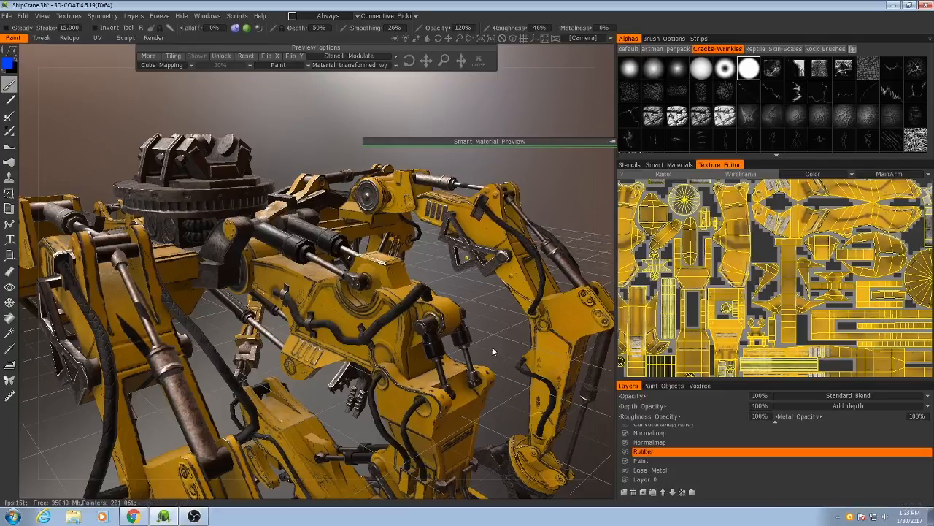
{"action": "mouse_move", "coordinate": [759, 283]}
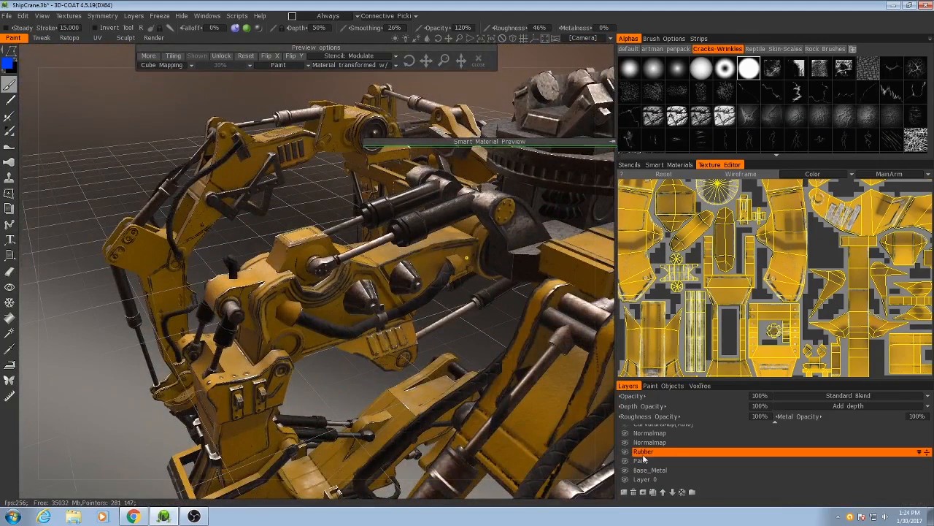
Double-click the Rubber layer in the Layers panel to rename it Rubber/Pistons
{"action": "double_click", "coordinate": [644, 451]}
{"action": "type", "text": "/Pistons"}
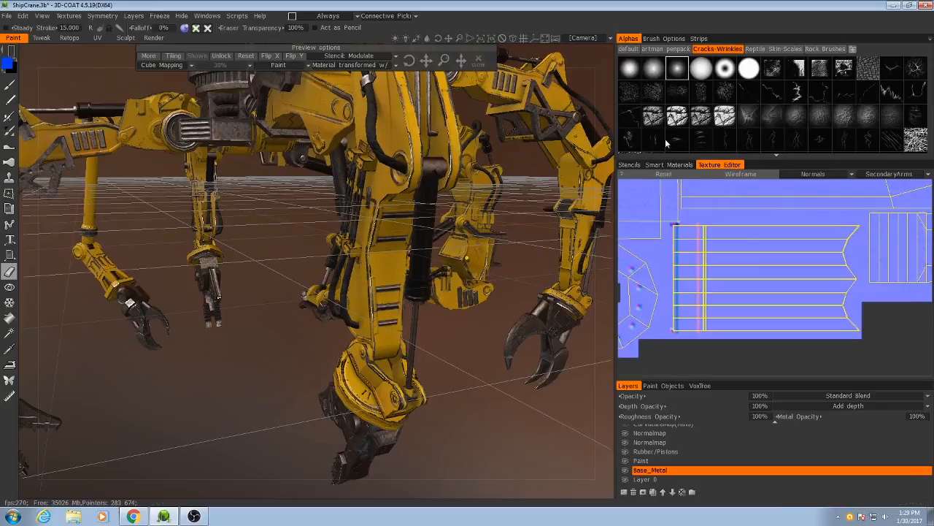
{"action": "left_click", "coordinate": [669, 165]}
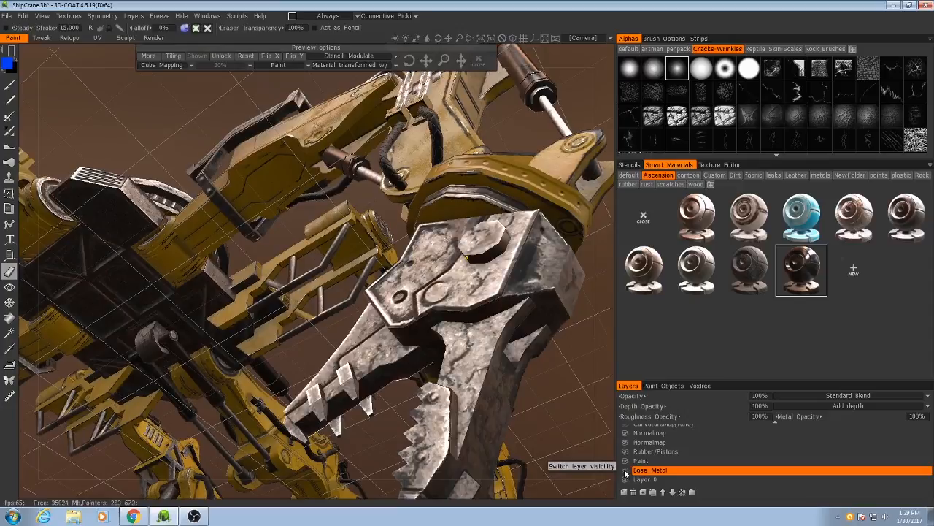
{"action": "left_click", "coordinate": [719, 164]}
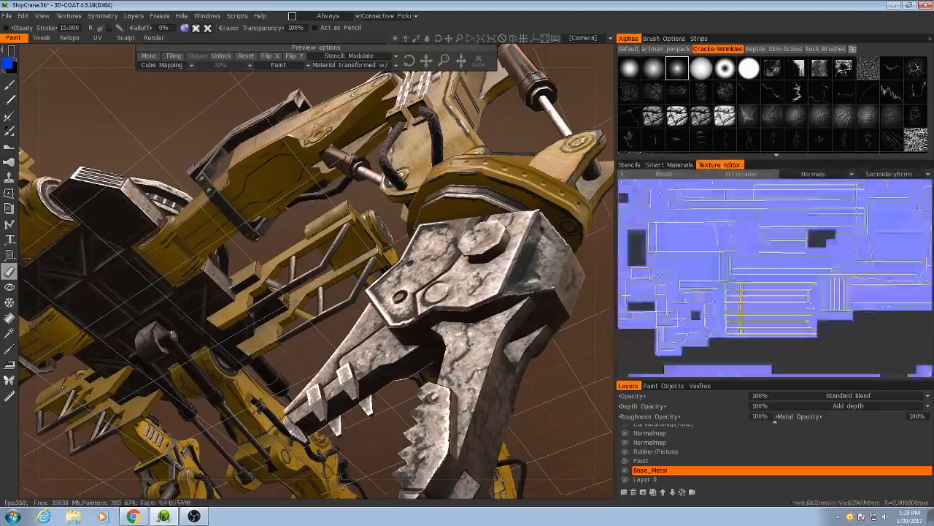